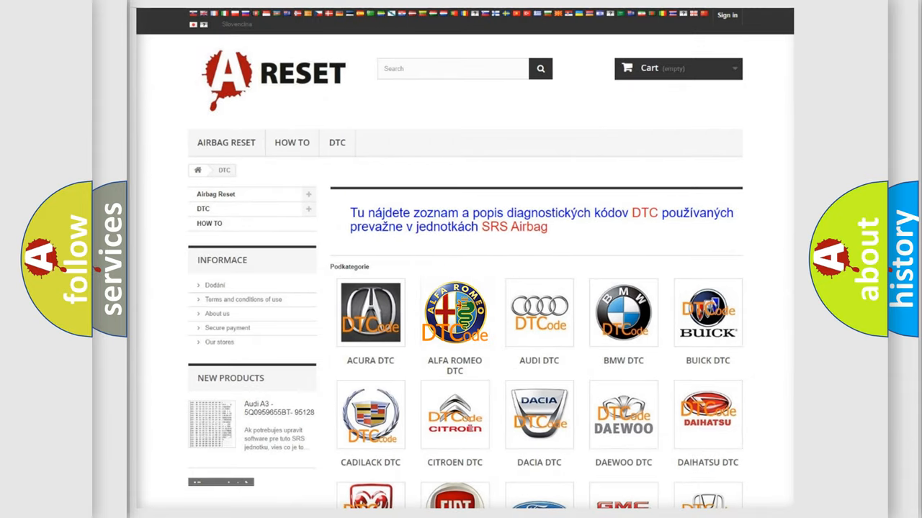
Step: Show the Alfa Romeo DTC subcategory and review its full list of B-series airbag fault codes
left_click(455, 313)
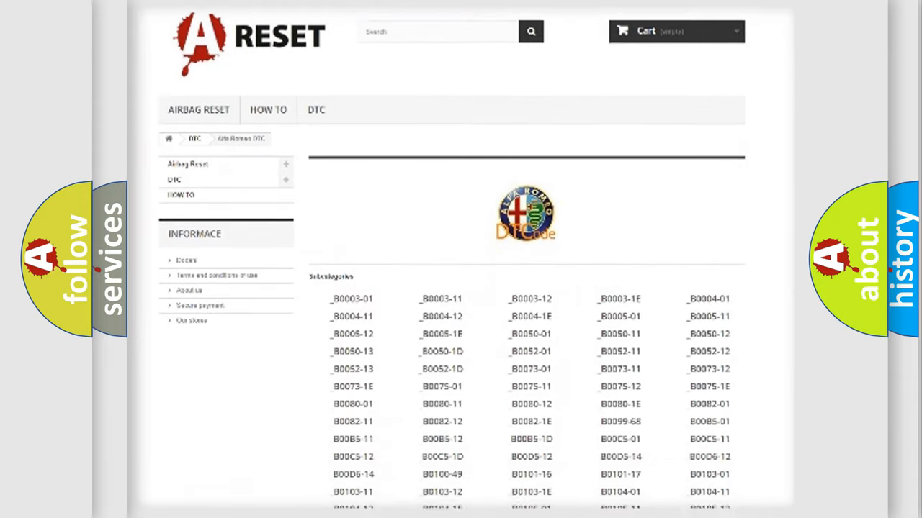
scroll("down", 3)
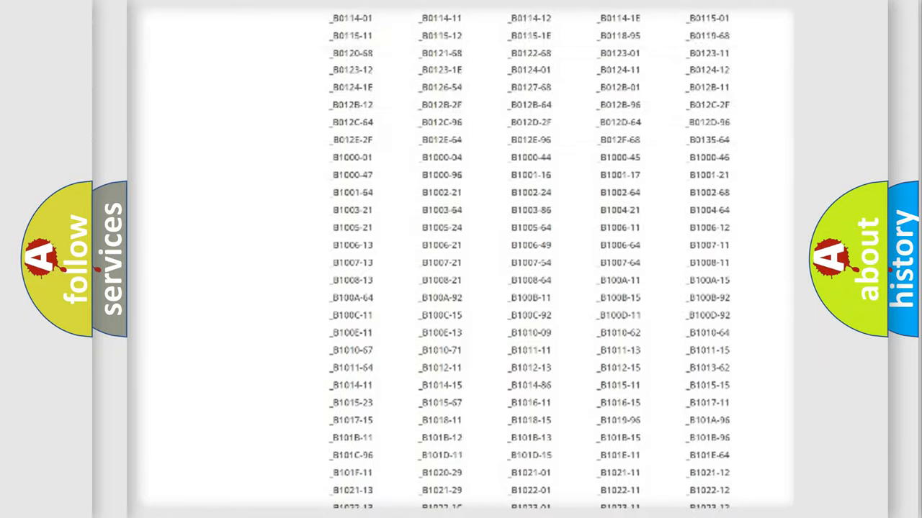
scroll("up", 3)
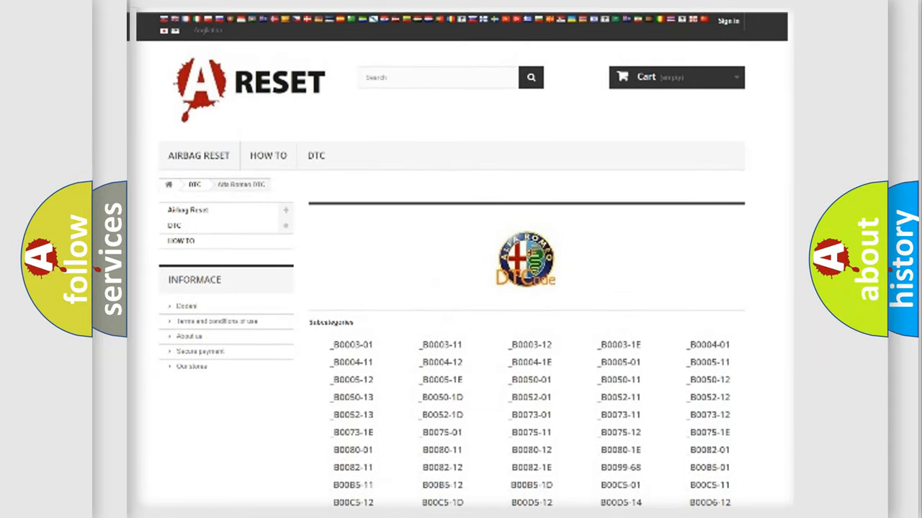